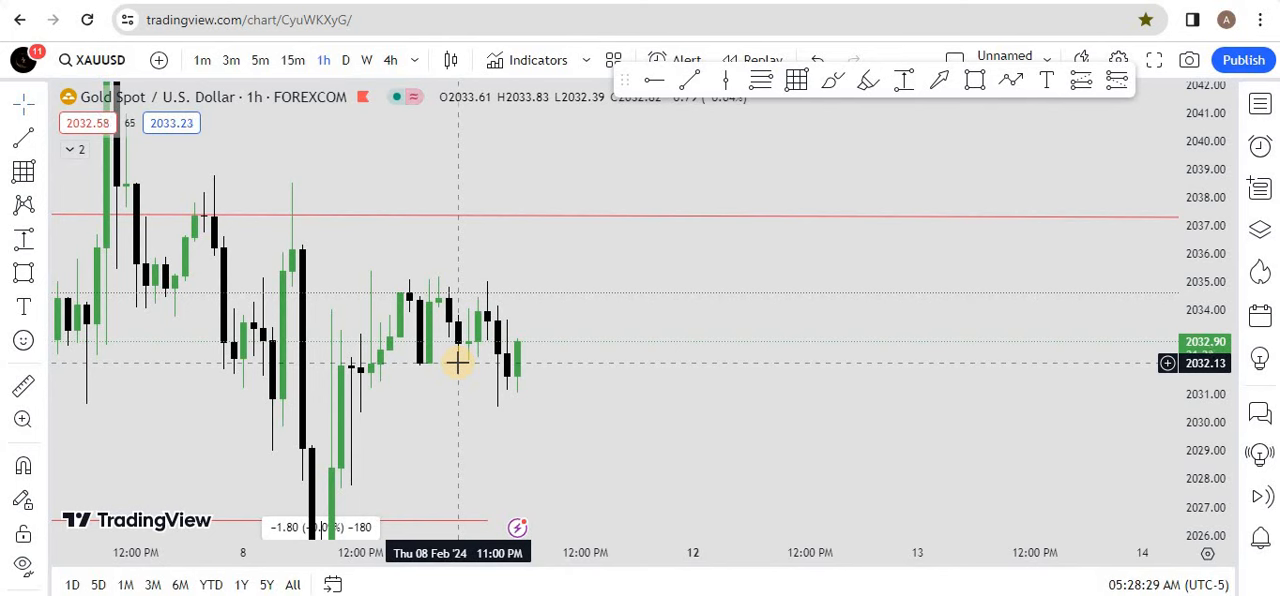
Set the gold chart interval to 1 hour from the timeframe dropdown.
{"action": "left_click", "coordinate": [323, 60]}
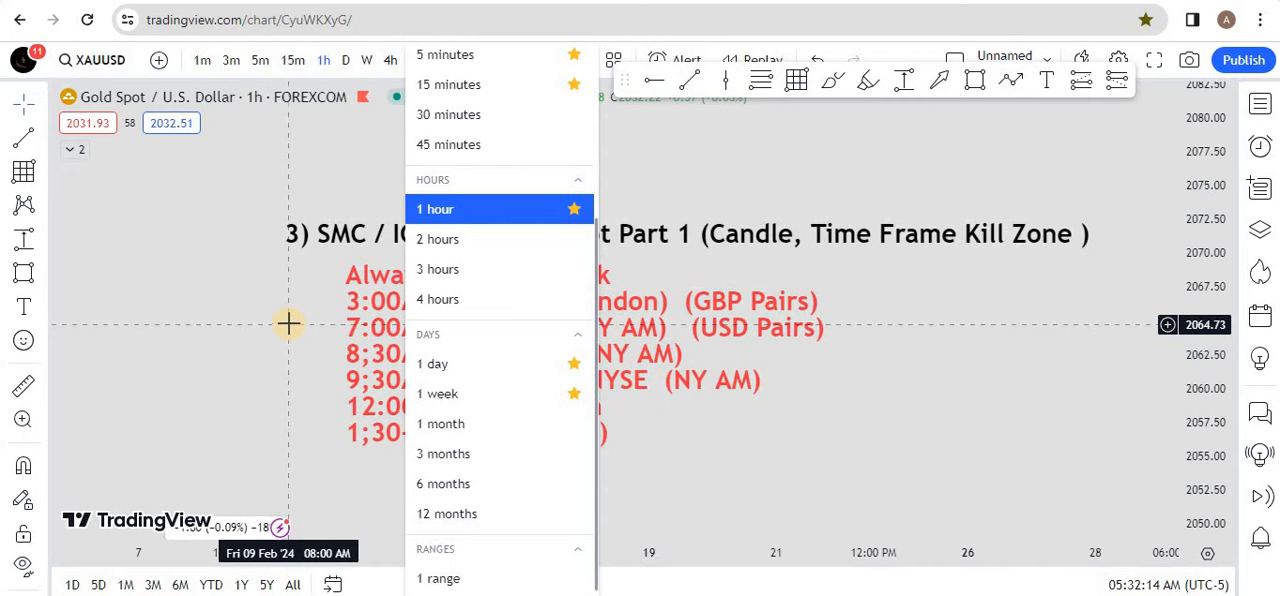
{"action": "left_click", "coordinate": [434, 209]}
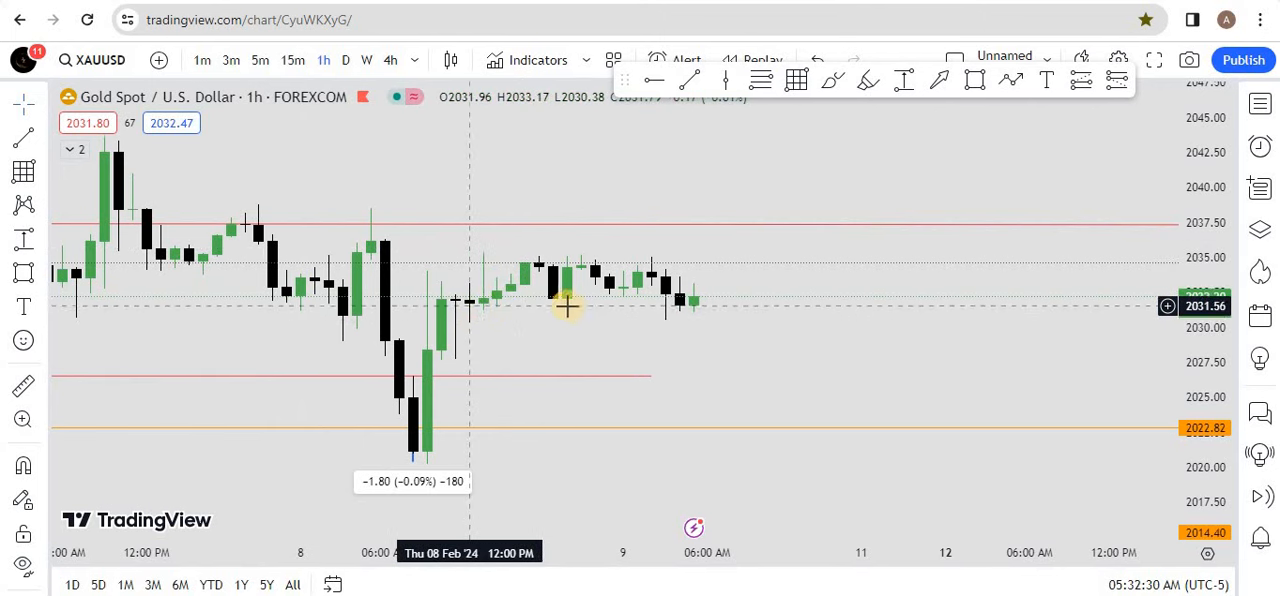
Set the gold chart interval to 1 week with the W toolbar option.
{"action": "left_click", "coordinate": [367, 60]}
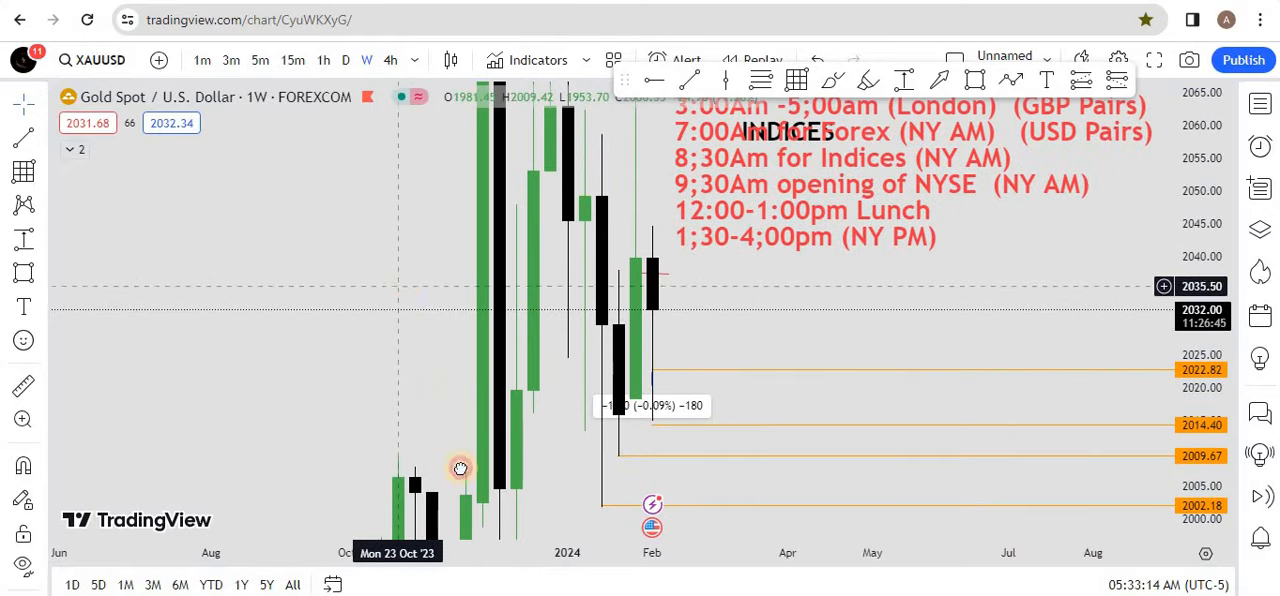